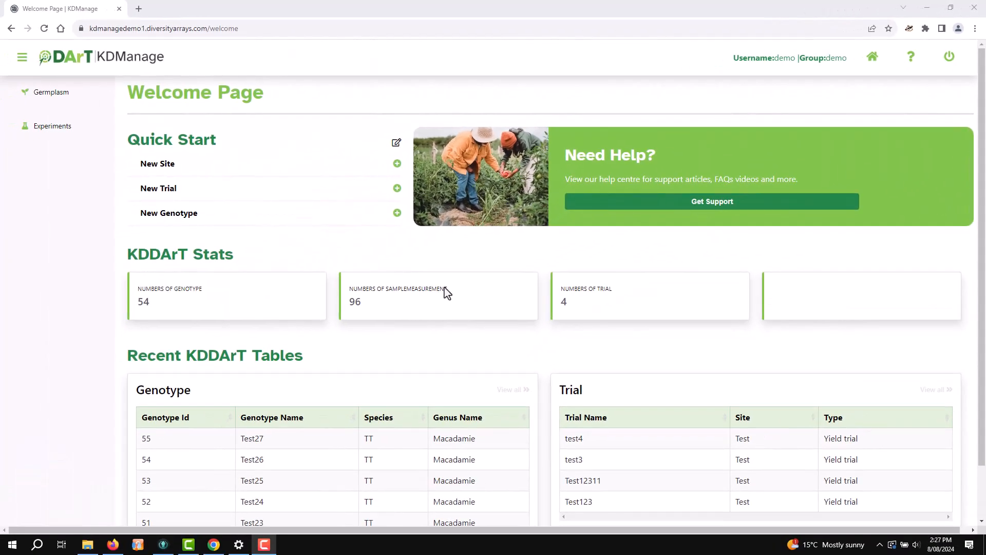
- From the Trials list, start test3's layout import and choose '2 3 4 trial_layout populated.csv'
{"action": "left_click", "coordinate": [52, 129]}
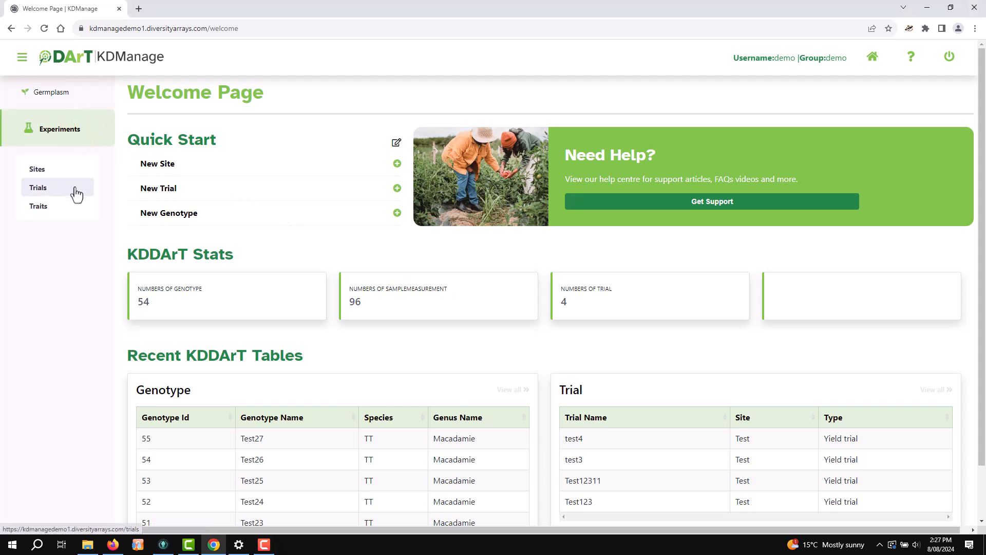
{"action": "left_click", "coordinate": [38, 188]}
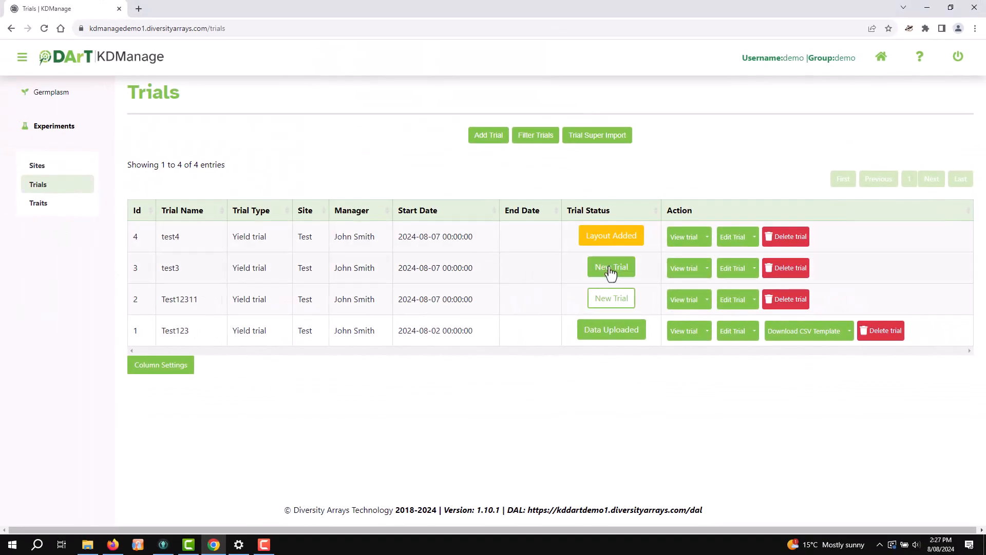
{"action": "left_click", "coordinate": [610, 267]}
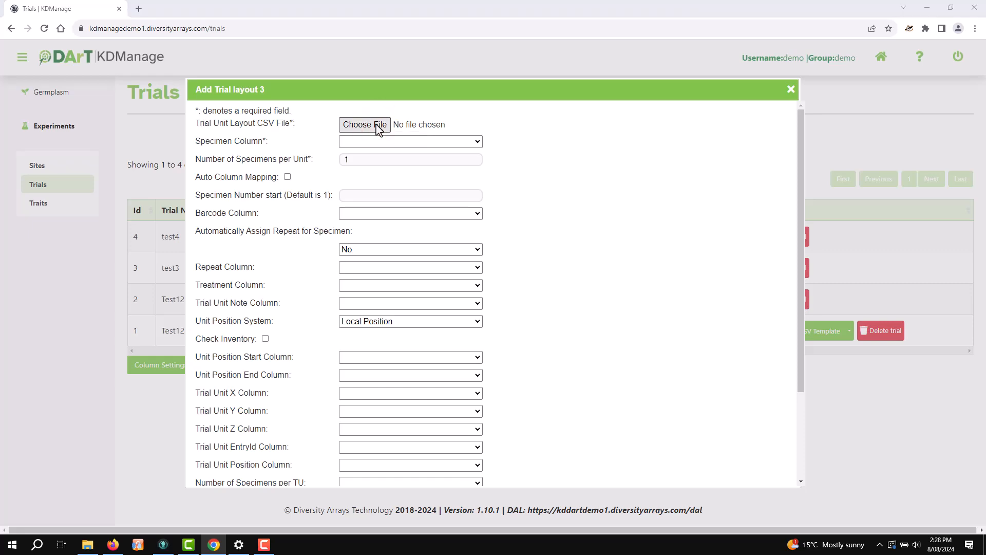
{"action": "left_click", "coordinate": [364, 124]}
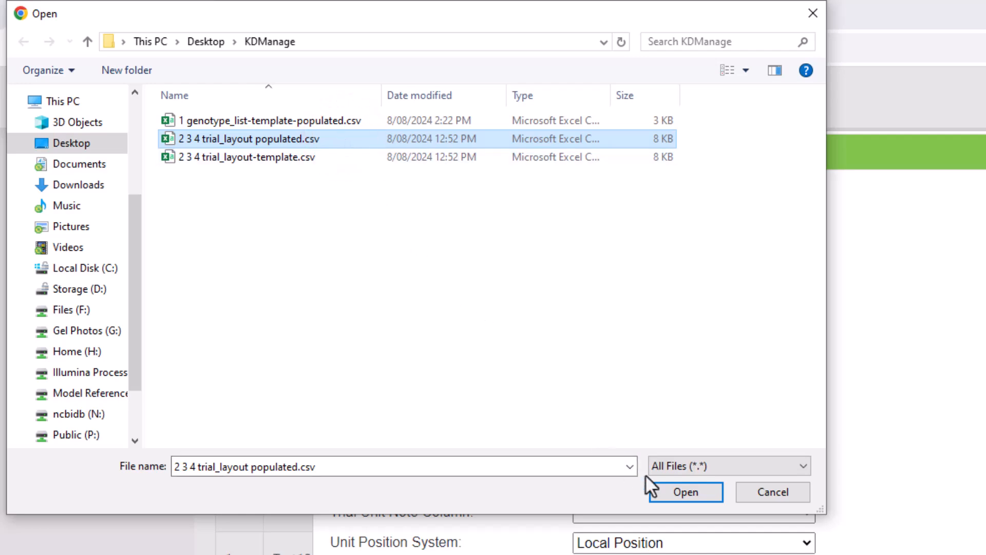
{"action": "left_click", "coordinate": [685, 493]}
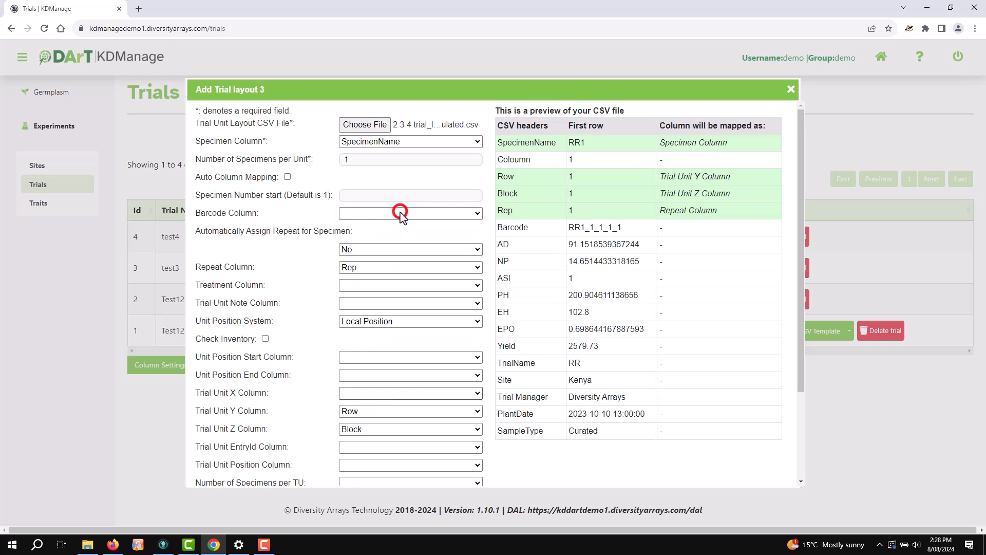
- Map the Coloumn header as the Trial Unit X column in the CSV preview
{"action": "left_click", "coordinate": [410, 392]}
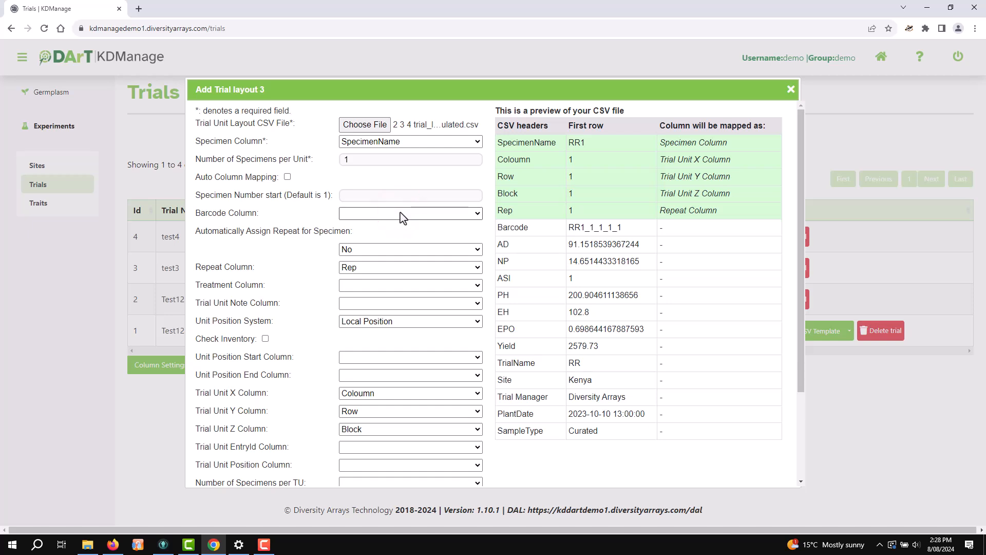
{"action": "mouse_move", "coordinate": [668, 245]}
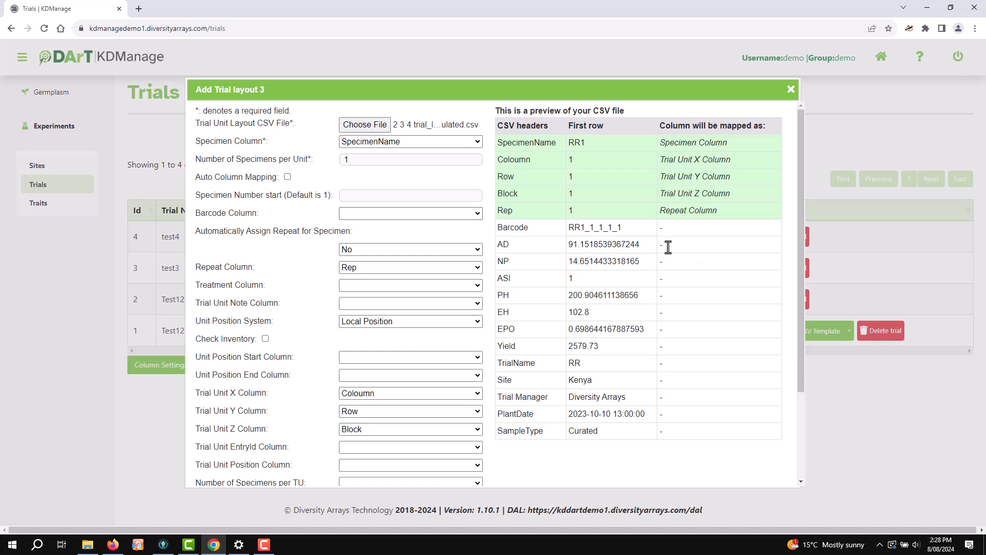
- Submit the layout with Add and acknowledge the 'Trial layout import successful' alert
{"action": "scroll", "scroll_direction": "down", "scroll_amount": 3}
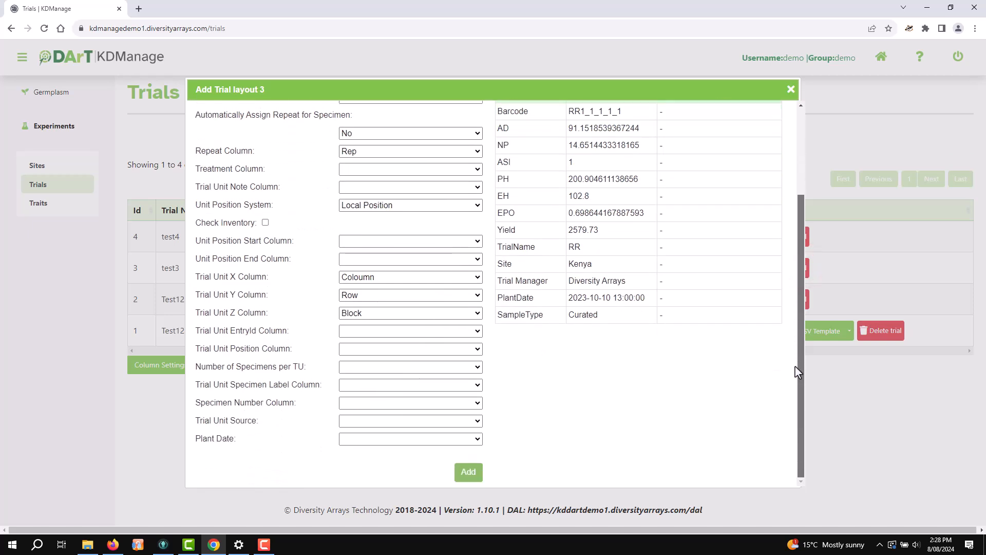
{"action": "left_click", "coordinate": [468, 472]}
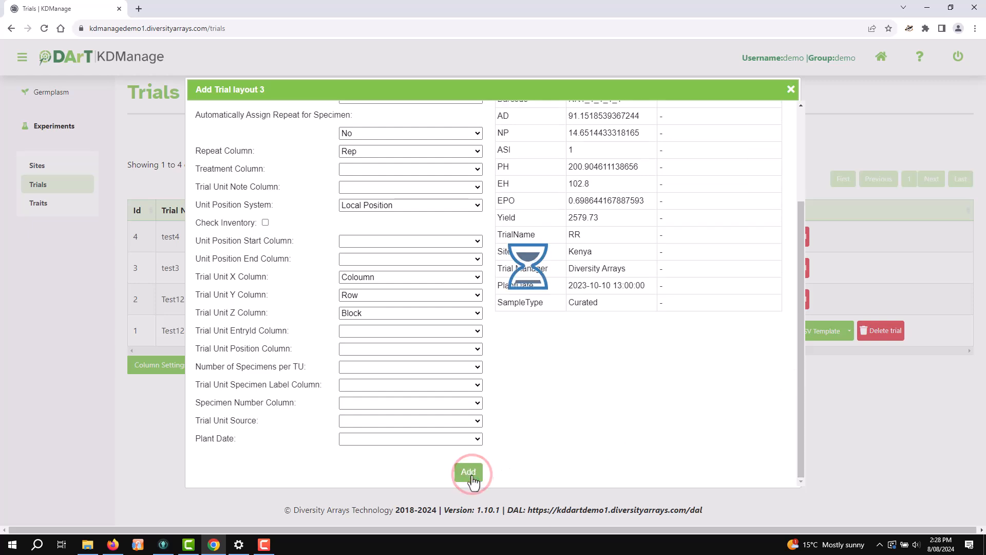
{"action": "left_click", "coordinate": [468, 472]}
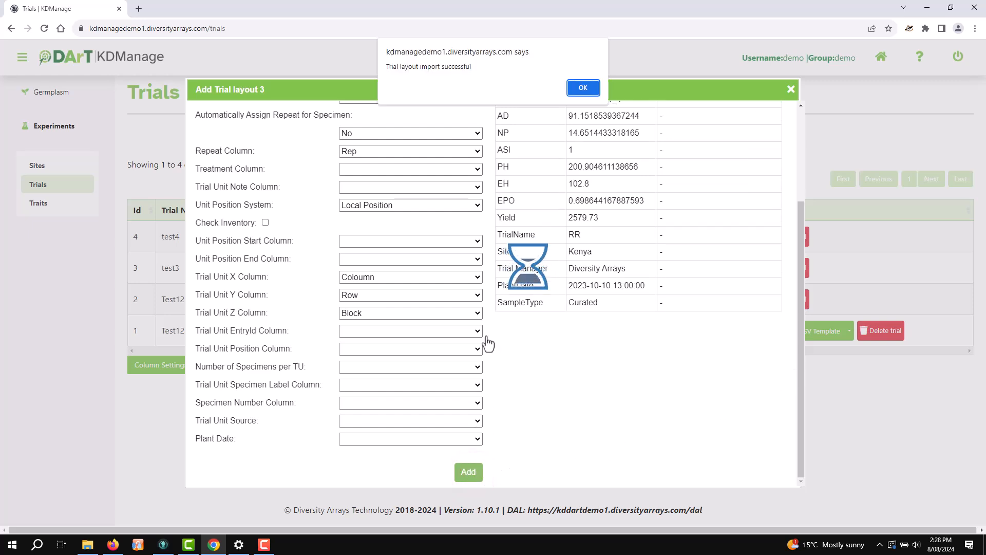
{"action": "left_click", "coordinate": [582, 87]}
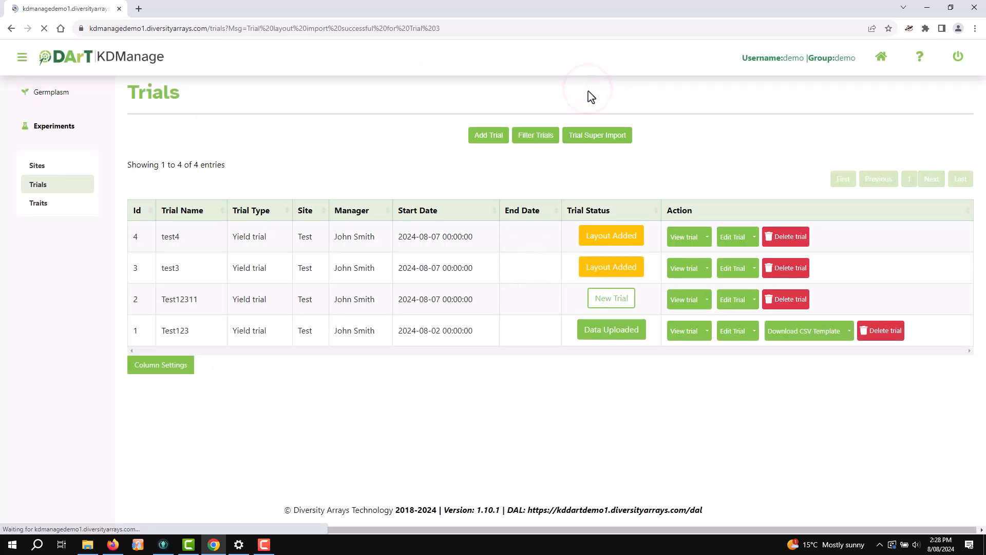